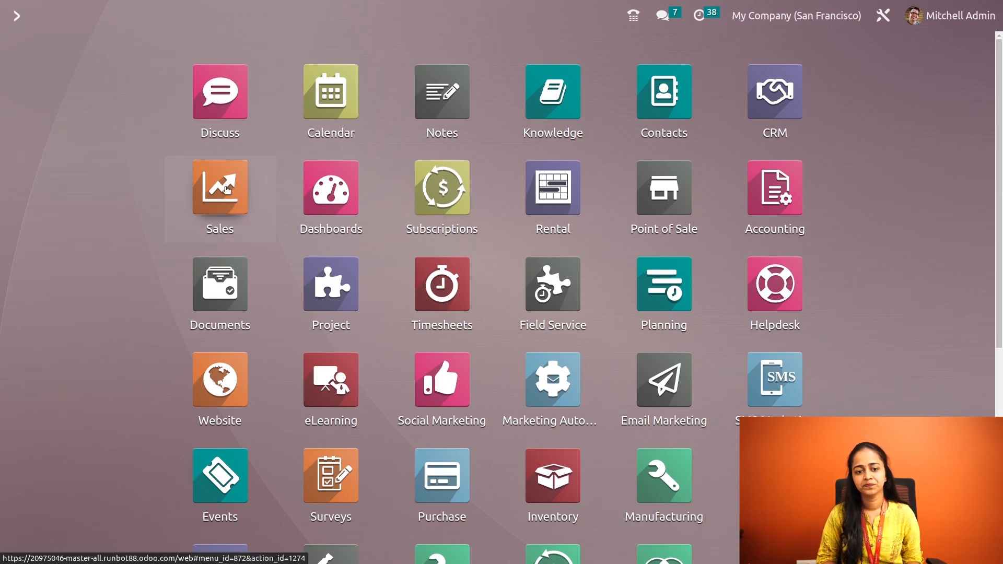
# Open the Sales app and scroll to the top of the quotations list.
pyautogui.click(219, 187)
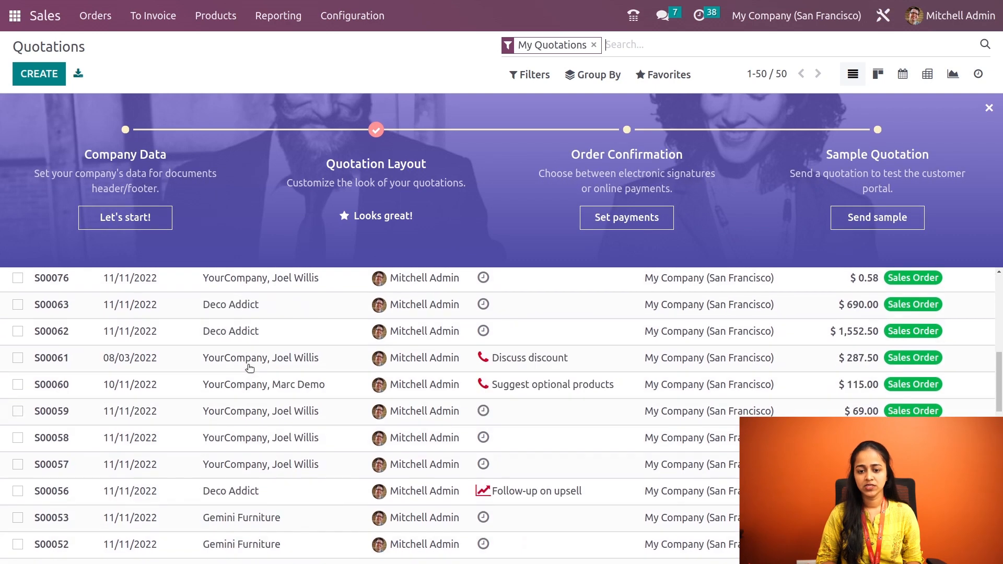
pyautogui.scroll(3)
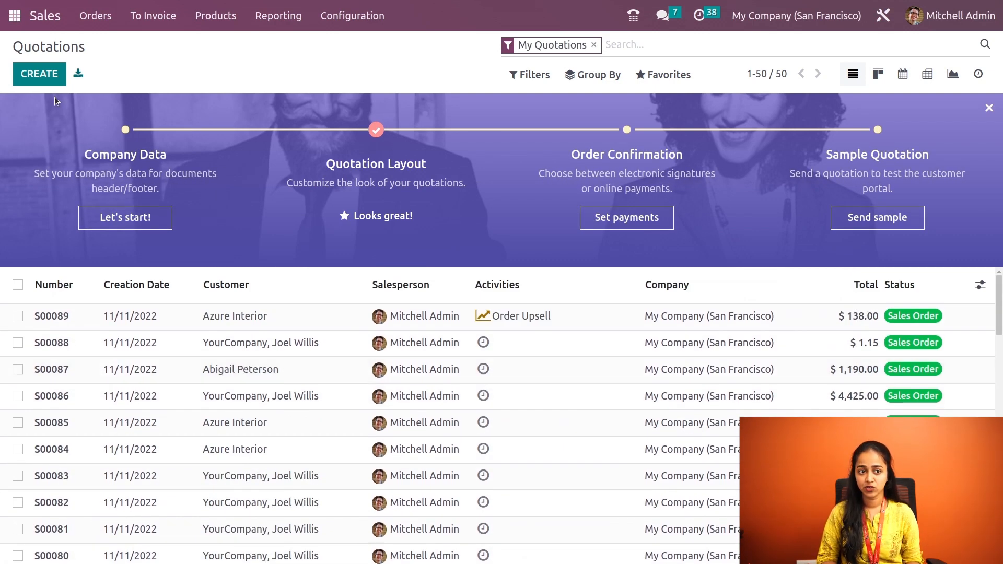
# Create a new quotation for customer Deco Addict and add a product line.
pyautogui.click(38, 74)
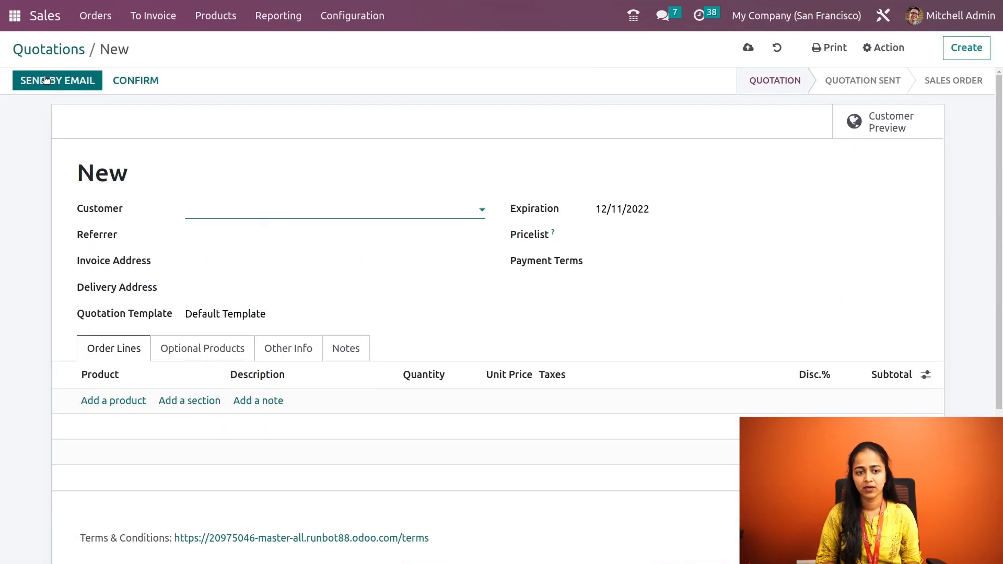
pyautogui.click(333, 208)
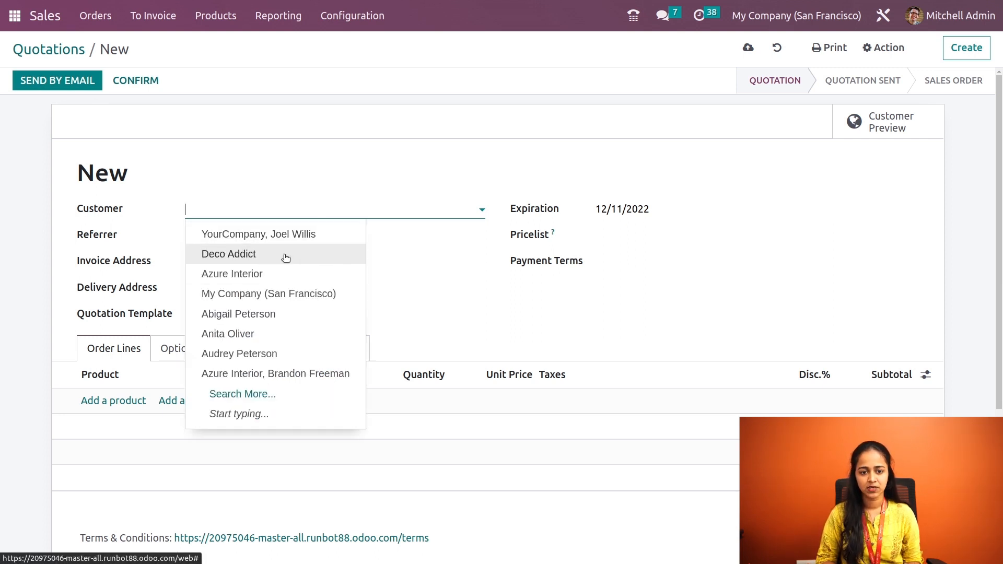
pyautogui.click(228, 254)
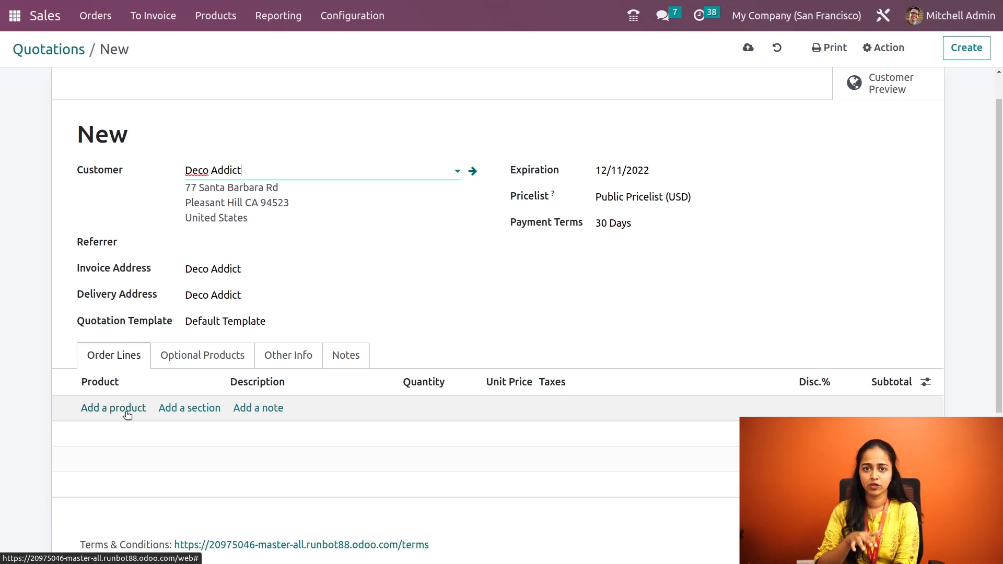
pyautogui.click(113, 408)
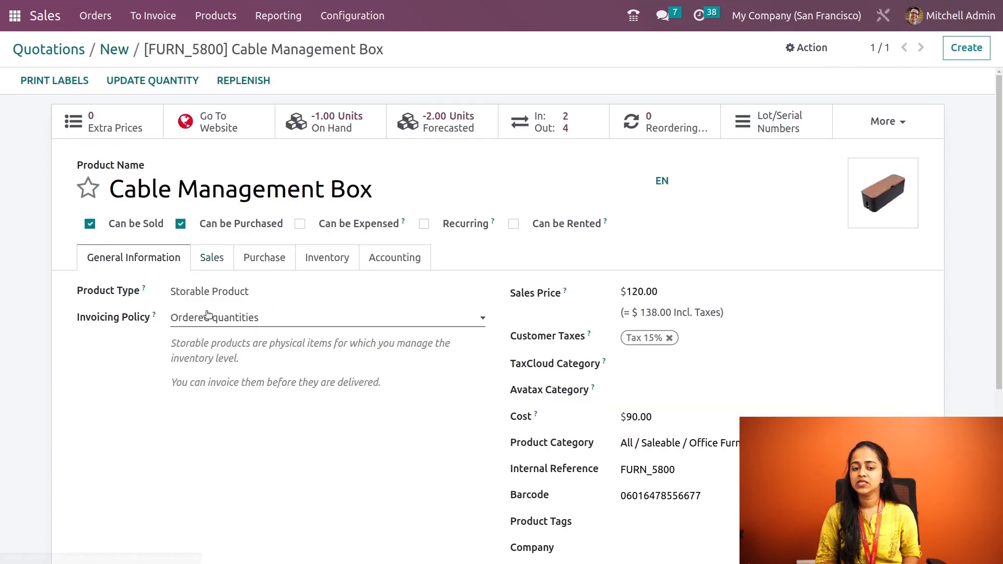
pyautogui.moveTo(266, 327)
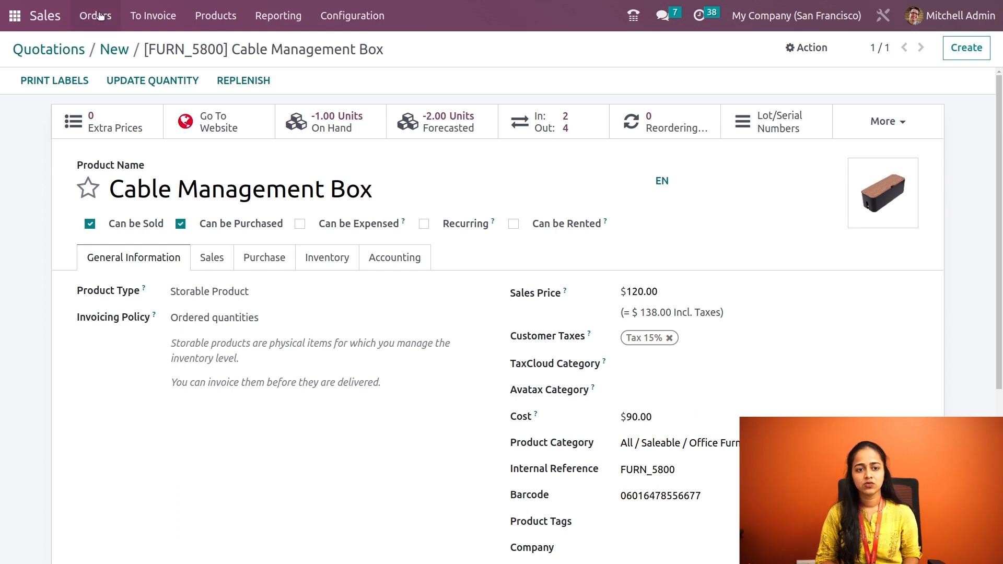
pyautogui.moveTo(108, 54)
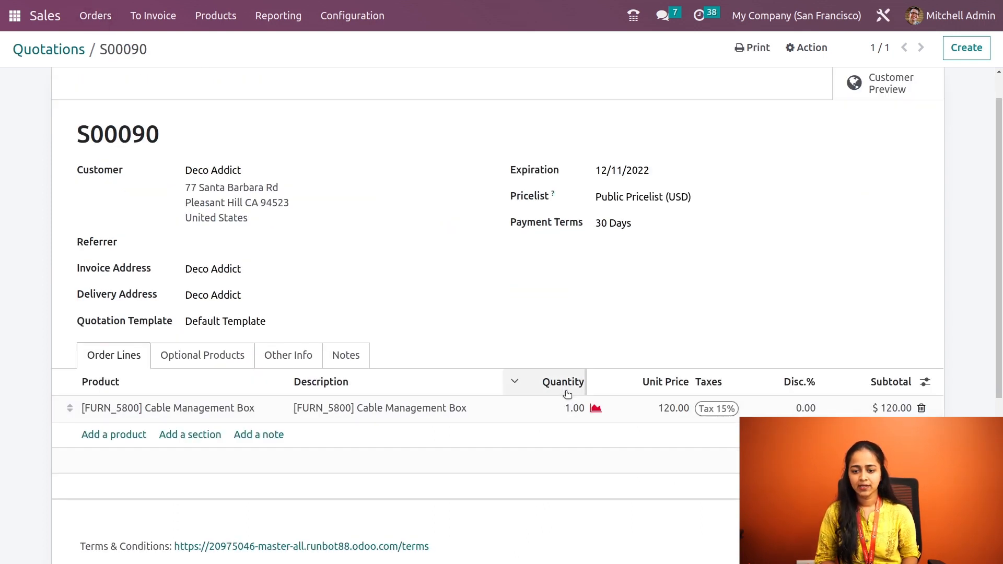
# Set the Cable Management Box quantity to 8 and confirm the sales order.
pyautogui.click(574, 408)
pyautogui.write('8')
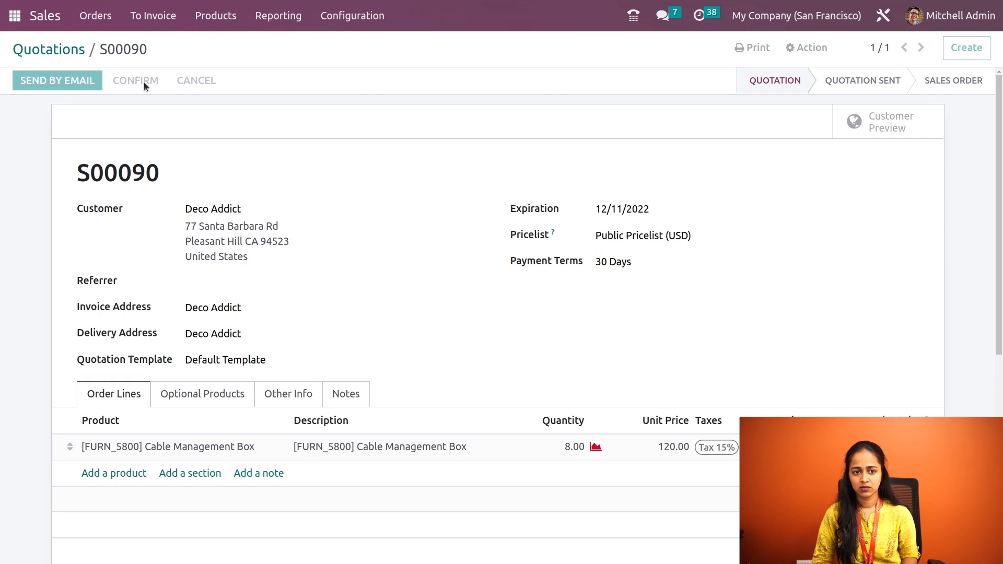
pyautogui.click(135, 80)
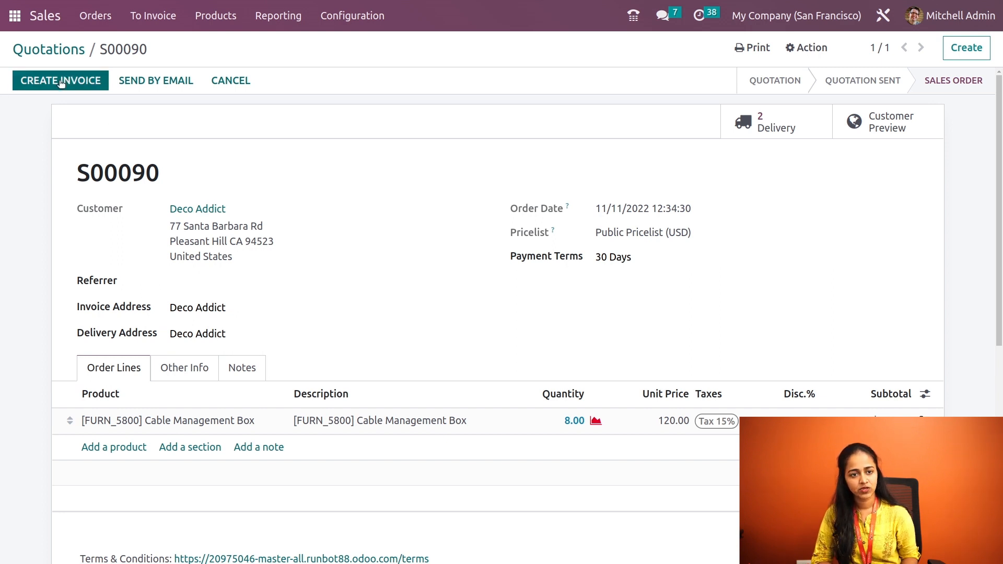
# Create and post the invoice for sales order S00090.
pyautogui.click(60, 80)
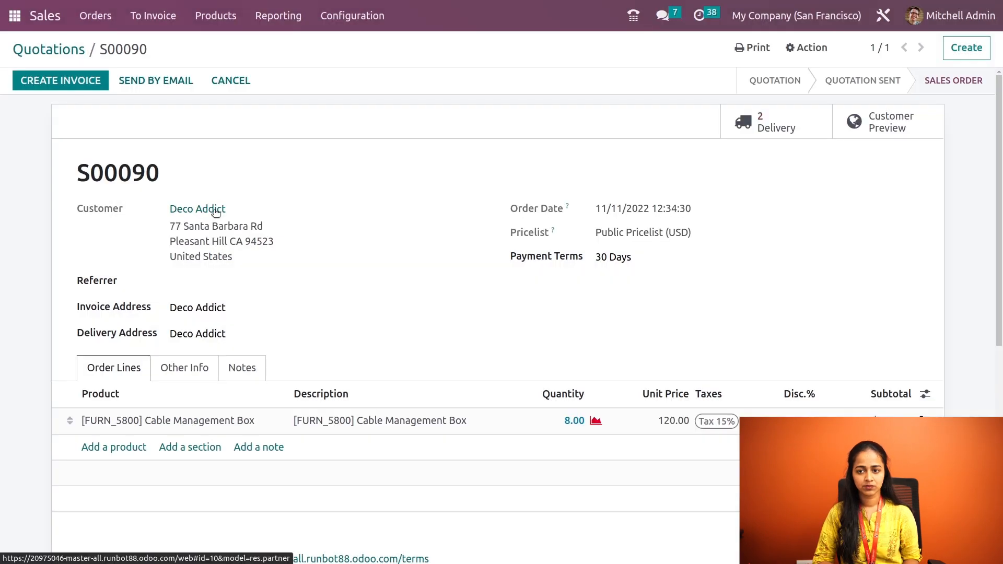
pyautogui.click(61, 80)
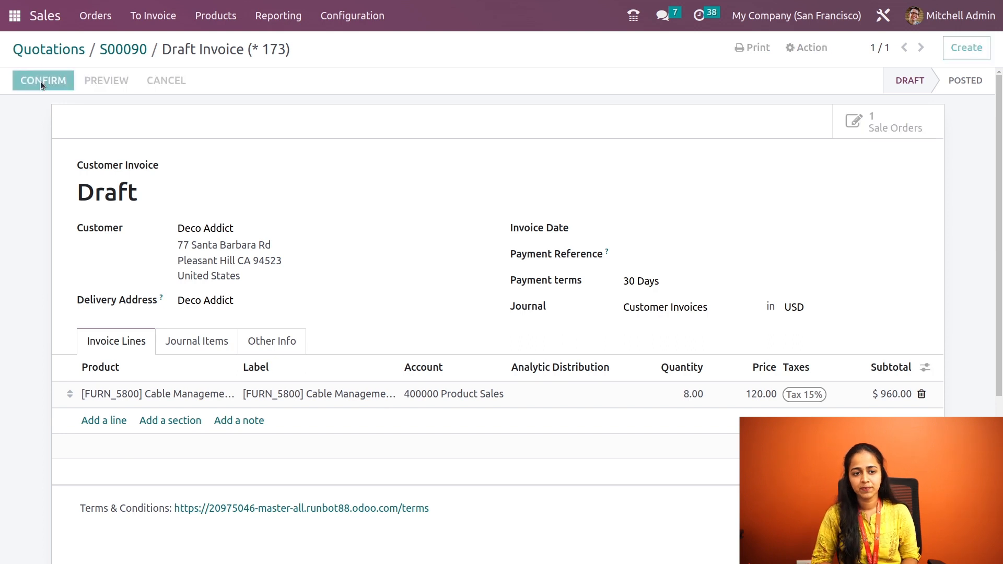
pyautogui.click(43, 80)
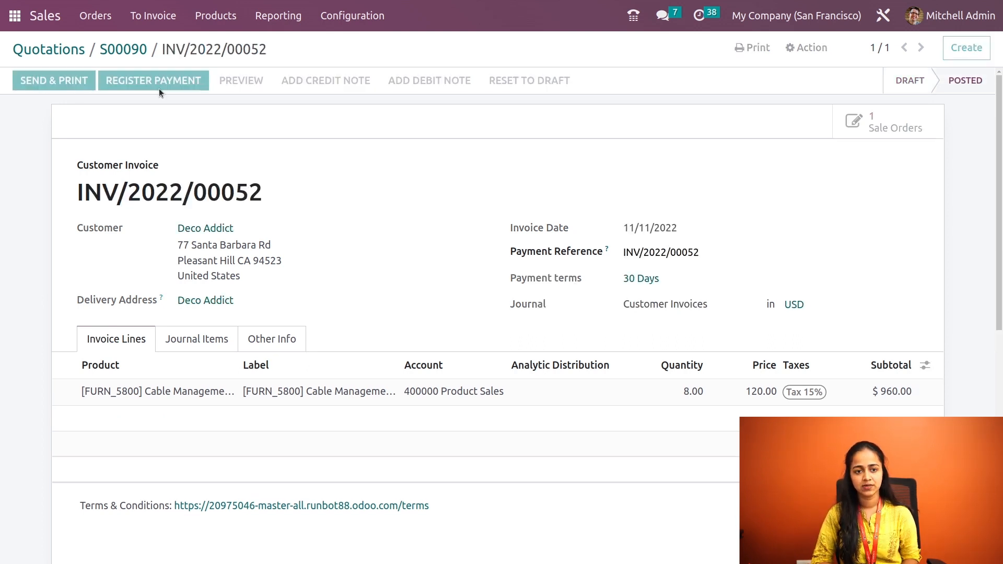
# Register the full payment for invoice INV/2022/00052.
pyautogui.click(153, 80)
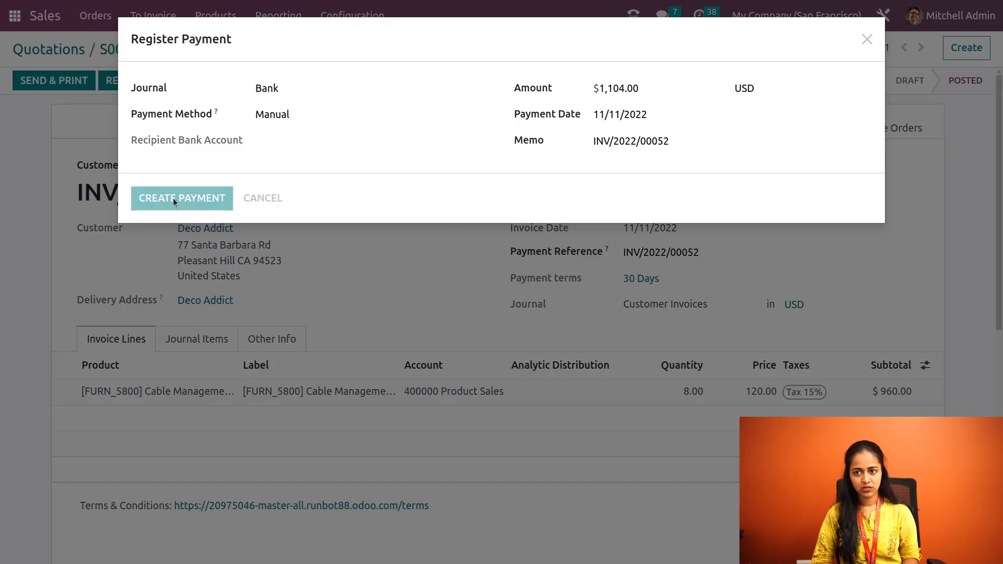
pyautogui.click(182, 198)
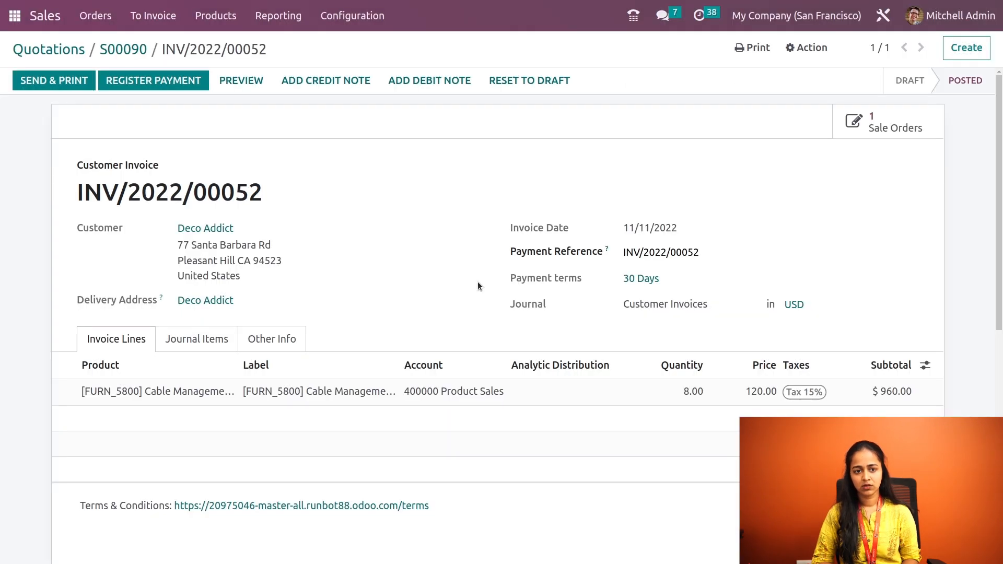
pyautogui.click(153, 80)
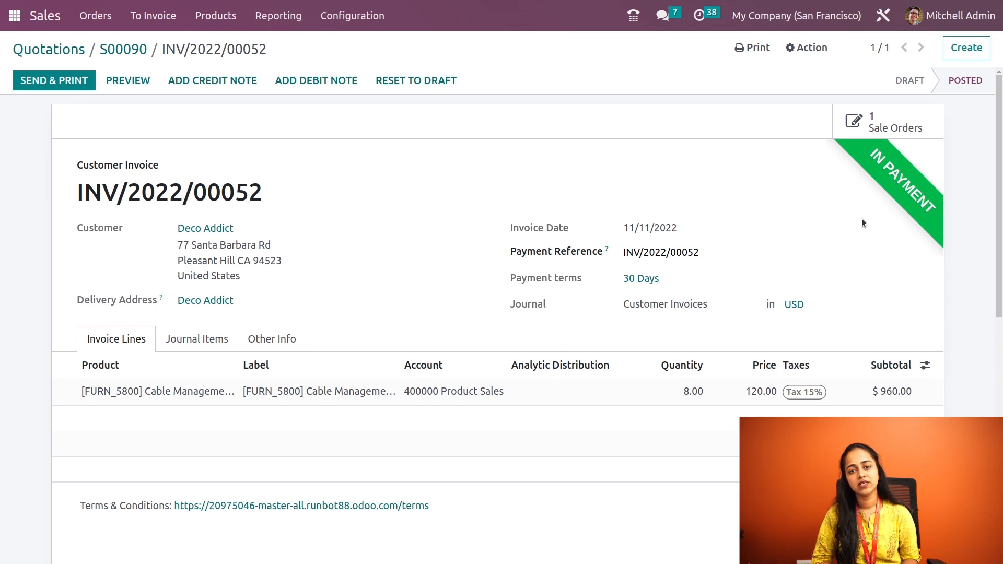
pyautogui.moveTo(159, 35)
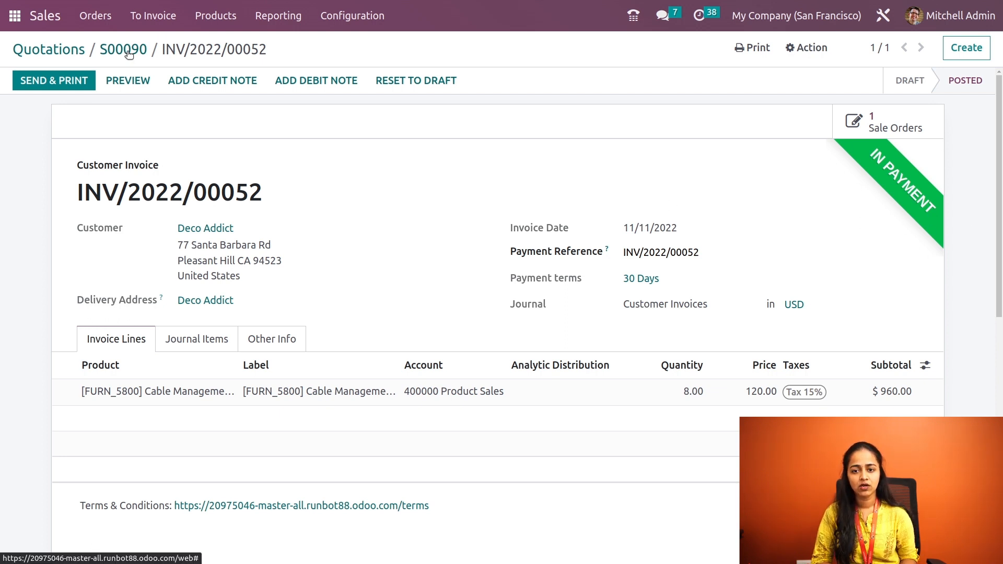
# Open delivery WH/OUT/00049 from S00090 and enter 10 Cable Management Boxes done.
pyautogui.click(123, 49)
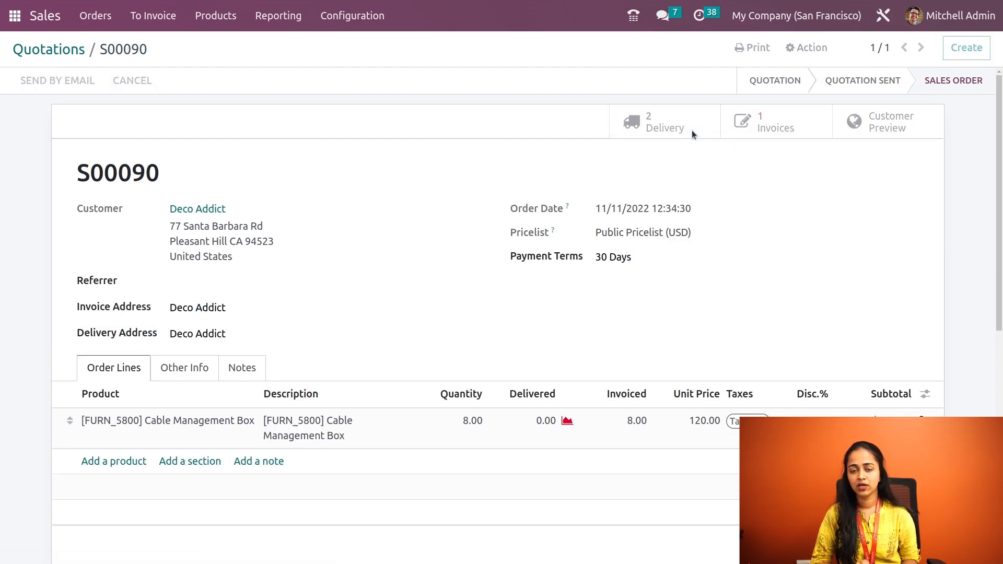
pyautogui.click(664, 121)
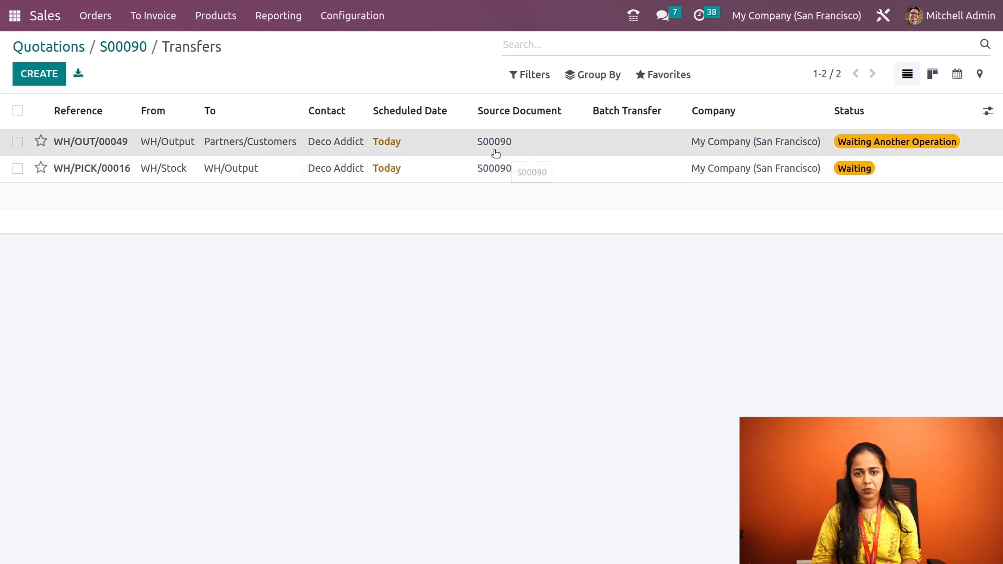
pyautogui.click(91, 141)
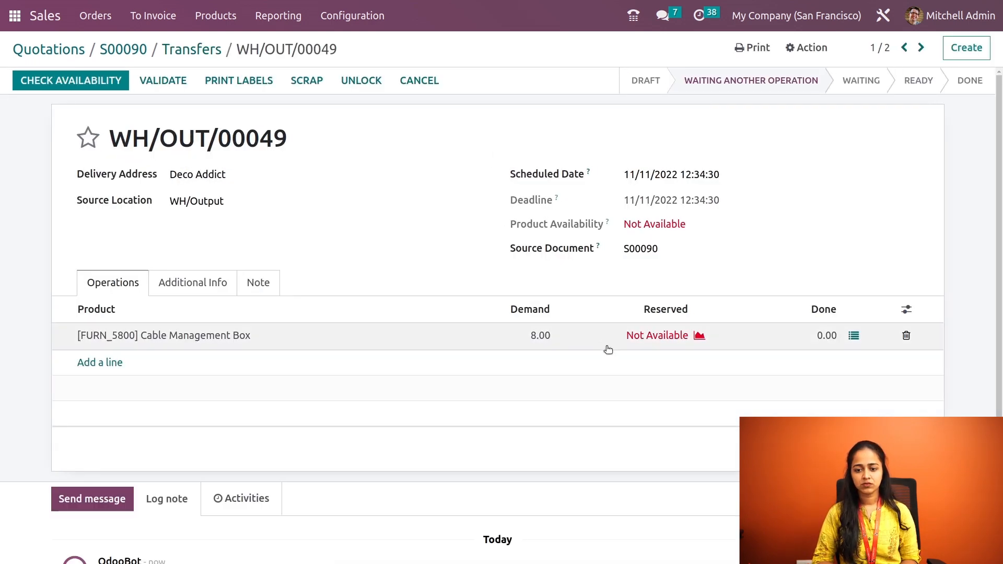
pyautogui.moveTo(513, 344)
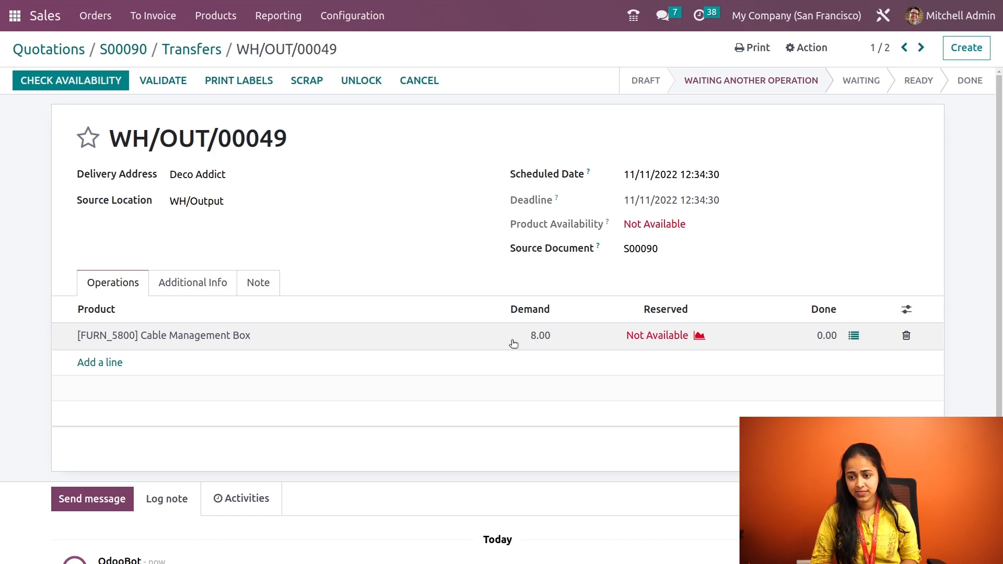
pyautogui.click(826, 335)
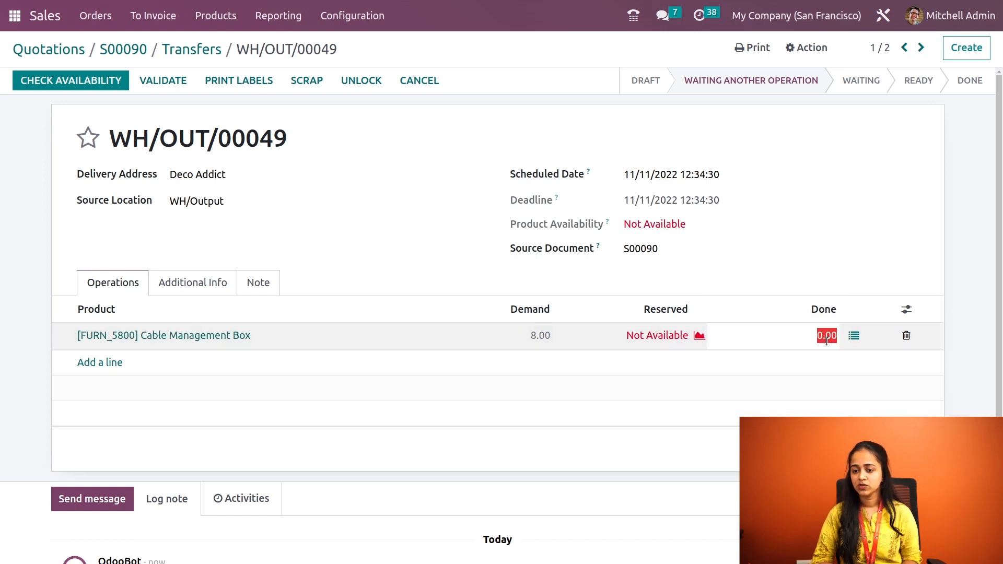
pyautogui.write('10')
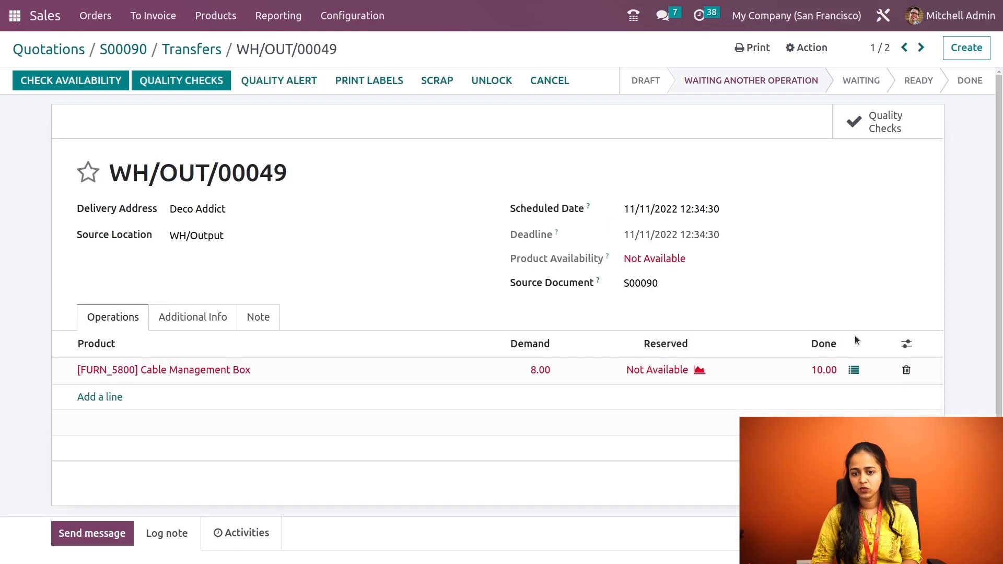
pyautogui.click(853, 370)
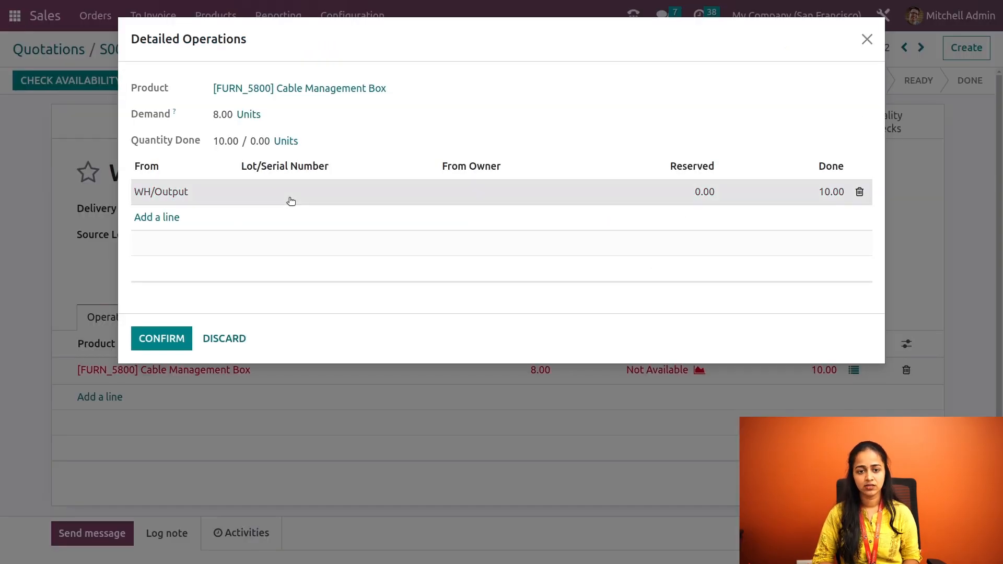
pyautogui.click(336, 191)
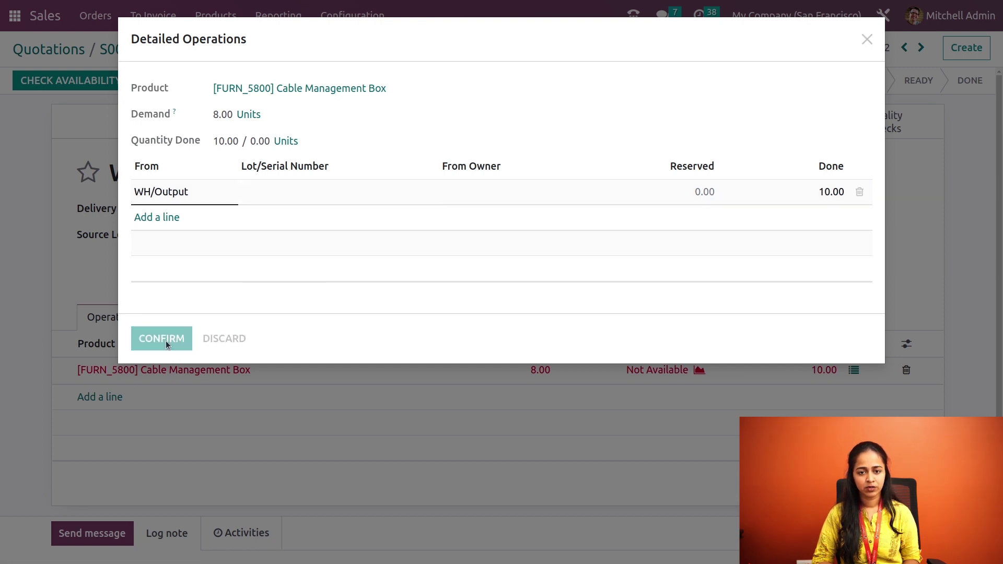
pyautogui.click(161, 338)
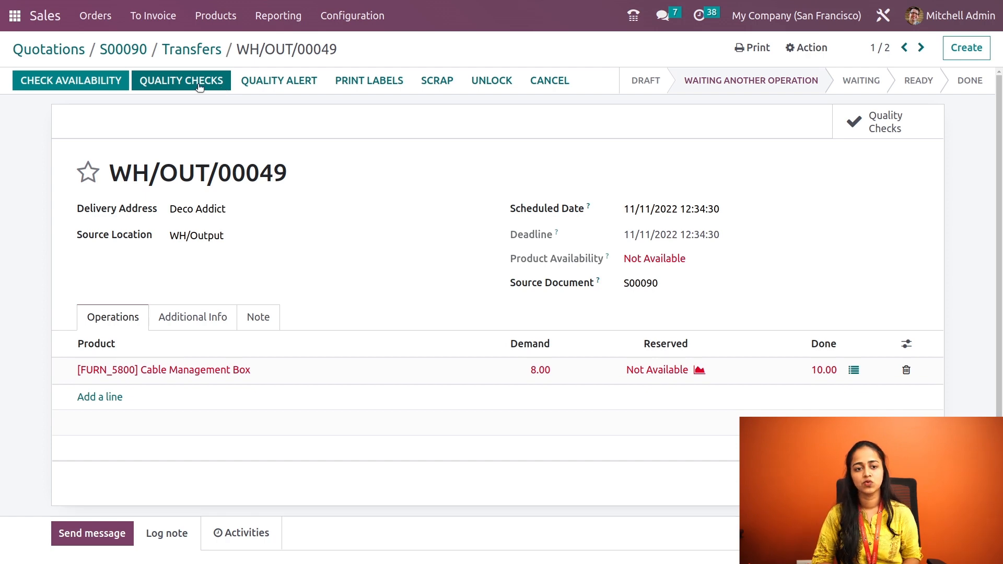
# Pass the Cable Management Box quality check and validate delivery WH/OUT/00049.
pyautogui.click(181, 80)
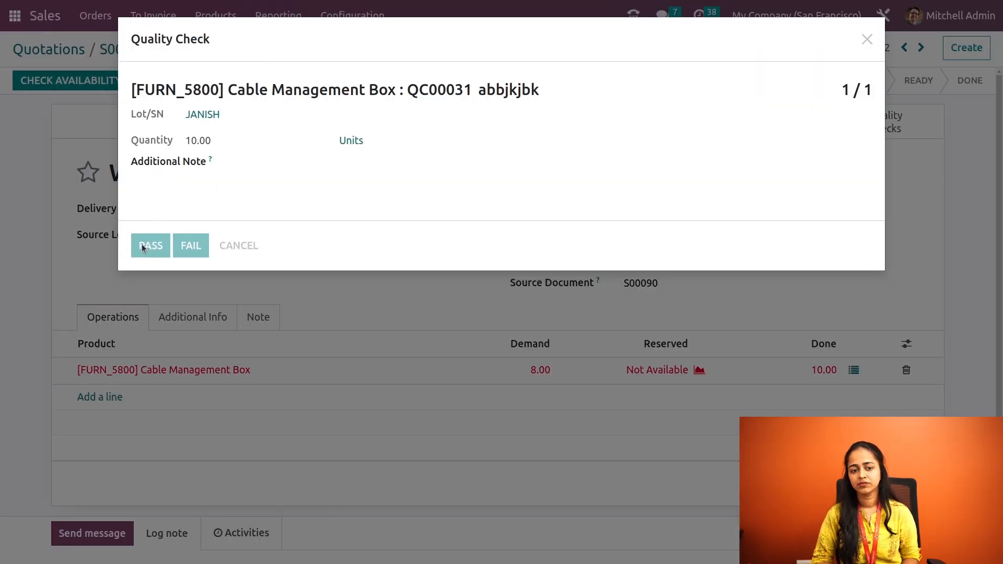
pyautogui.click(151, 246)
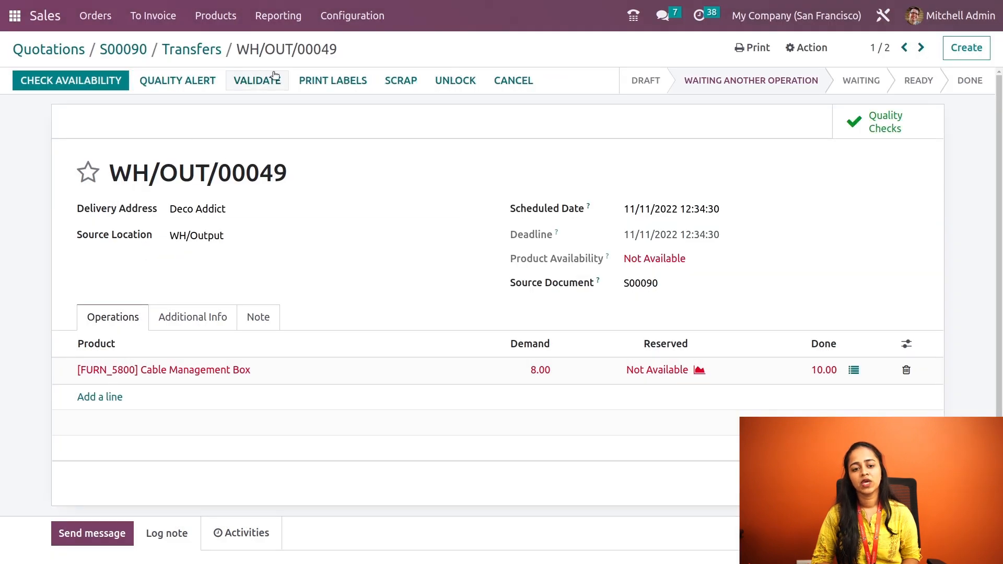
pyautogui.moveTo(259, 87)
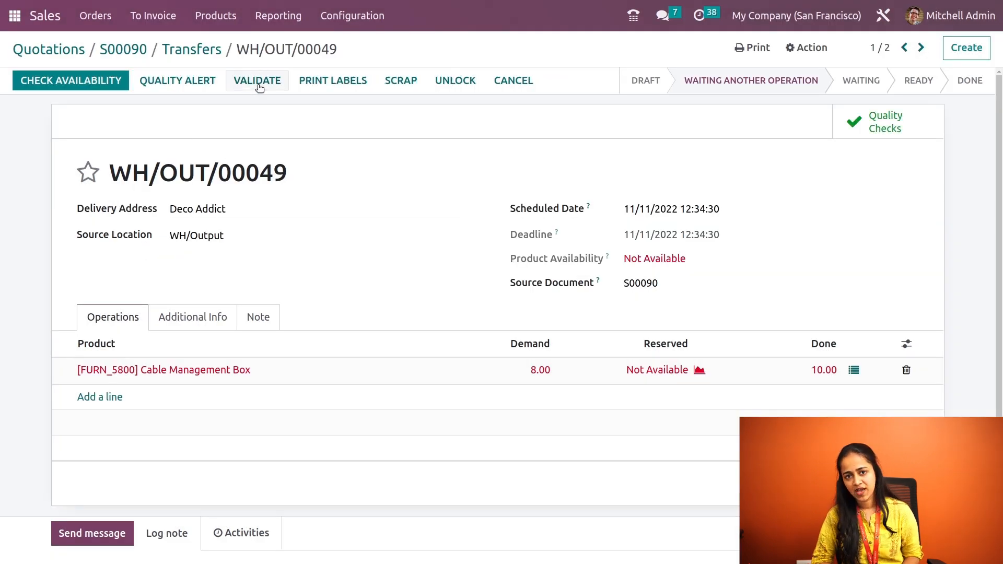
pyautogui.click(257, 80)
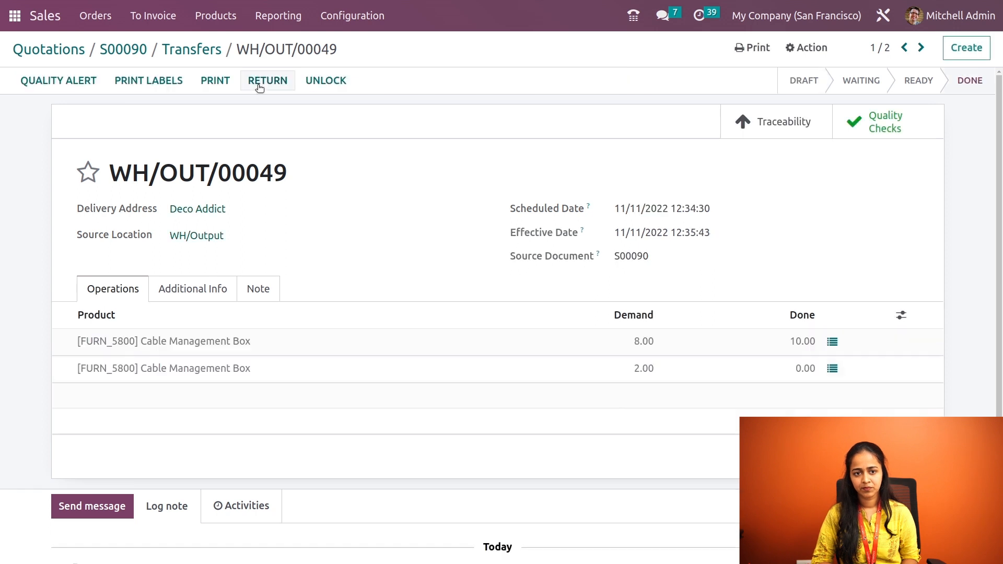
pyautogui.moveTo(340, 226)
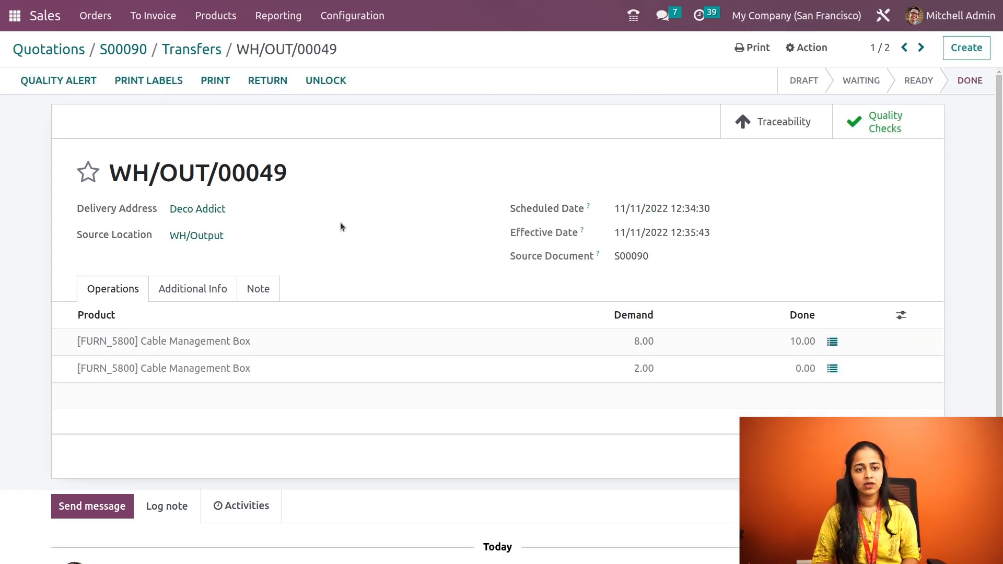
pyautogui.moveTo(123, 49)
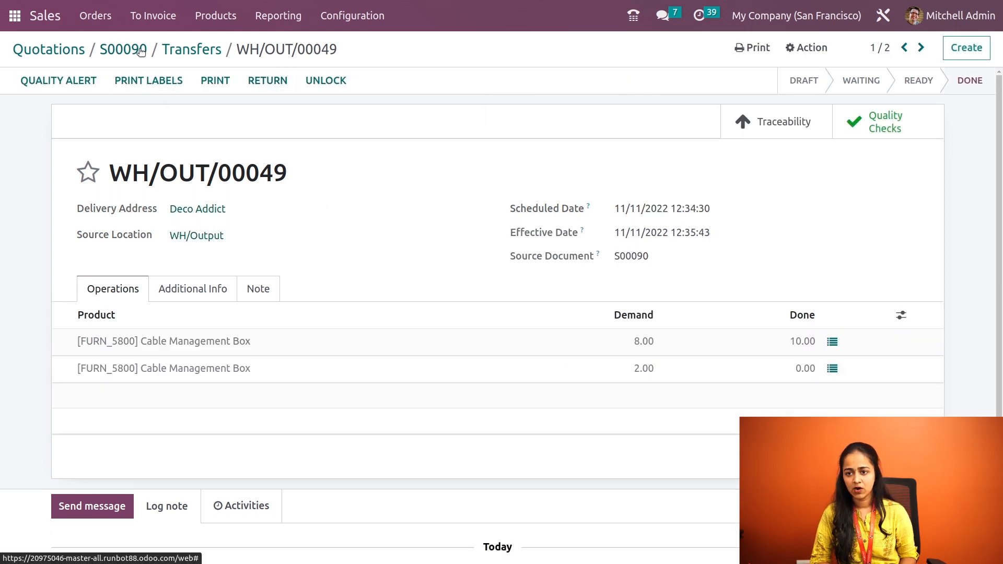
# Return to S00090 and review its 10.00 delivered and 8.00 invoiced quantities.
pyautogui.click(124, 49)
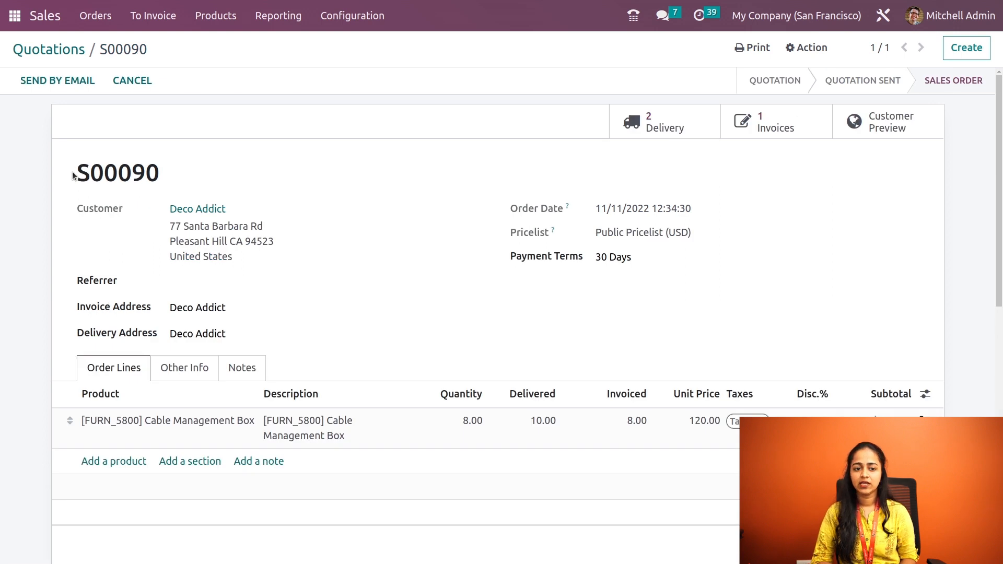
pyautogui.doubleClick(117, 173)
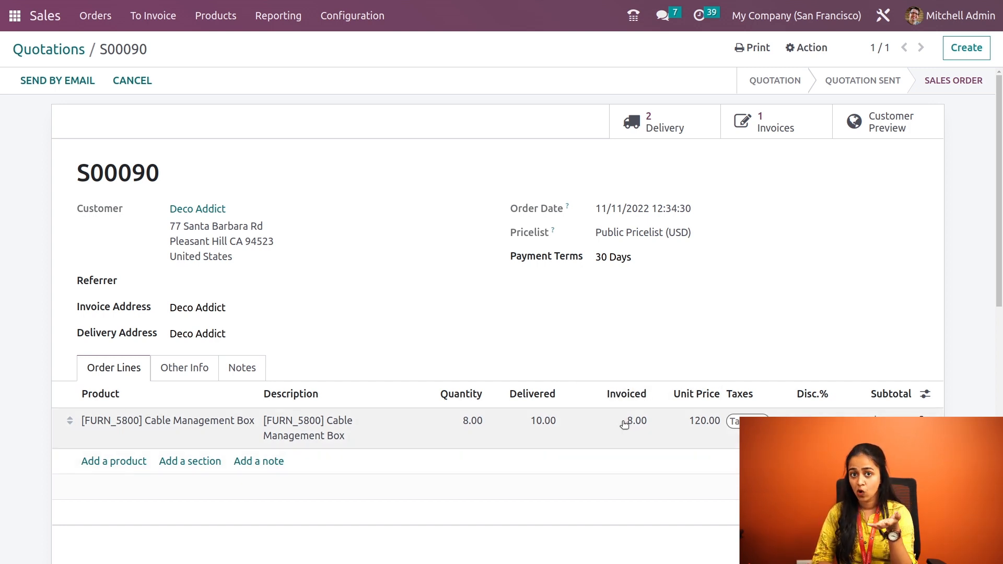
pyautogui.moveTo(152, 15)
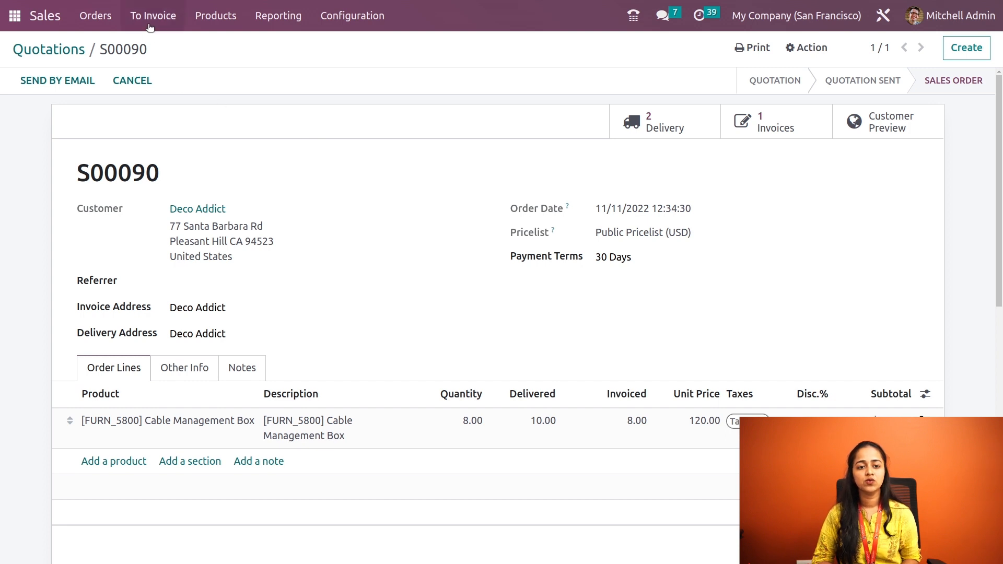
pyautogui.moveTo(182, 74)
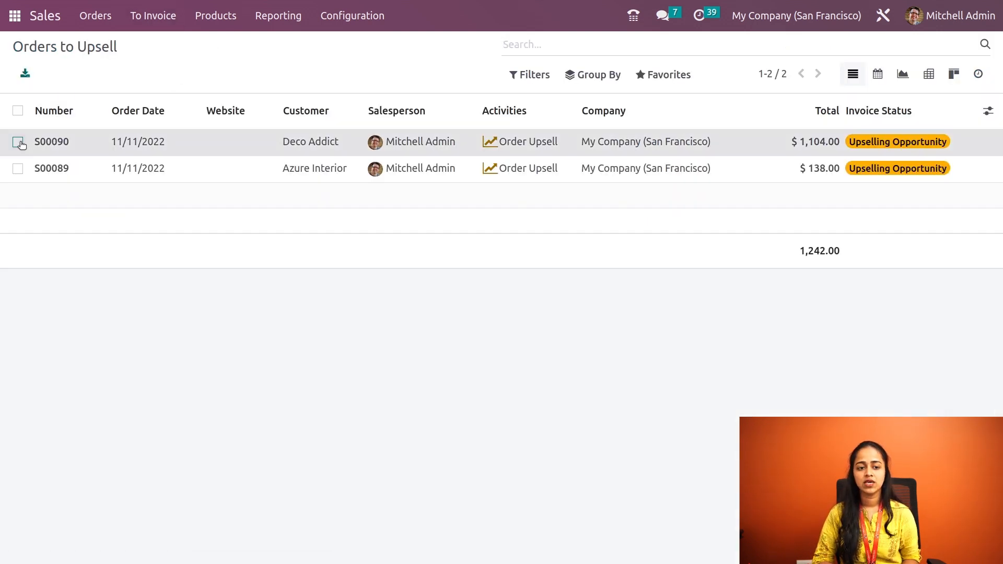
# Select order S00090 in the Orders to Upsell list.
pyautogui.click(18, 142)
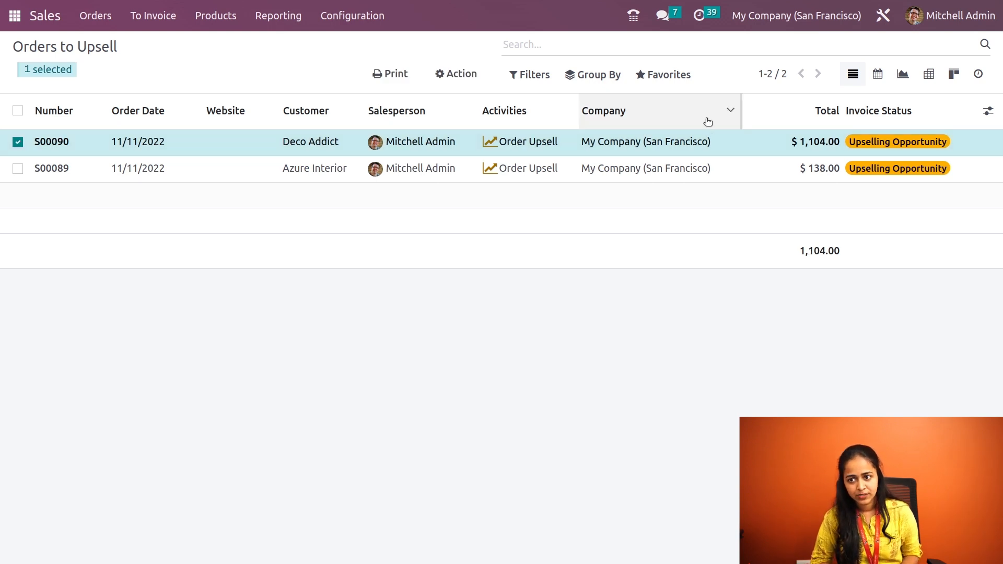